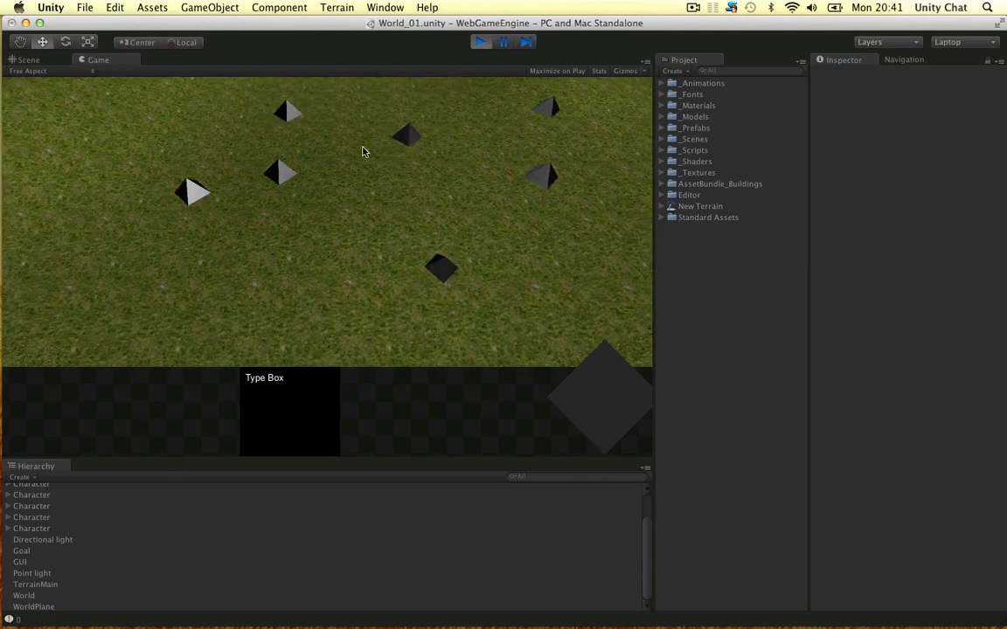
- Stop the running game with the Play button to return to the World_01 scene
left_click(28, 59)
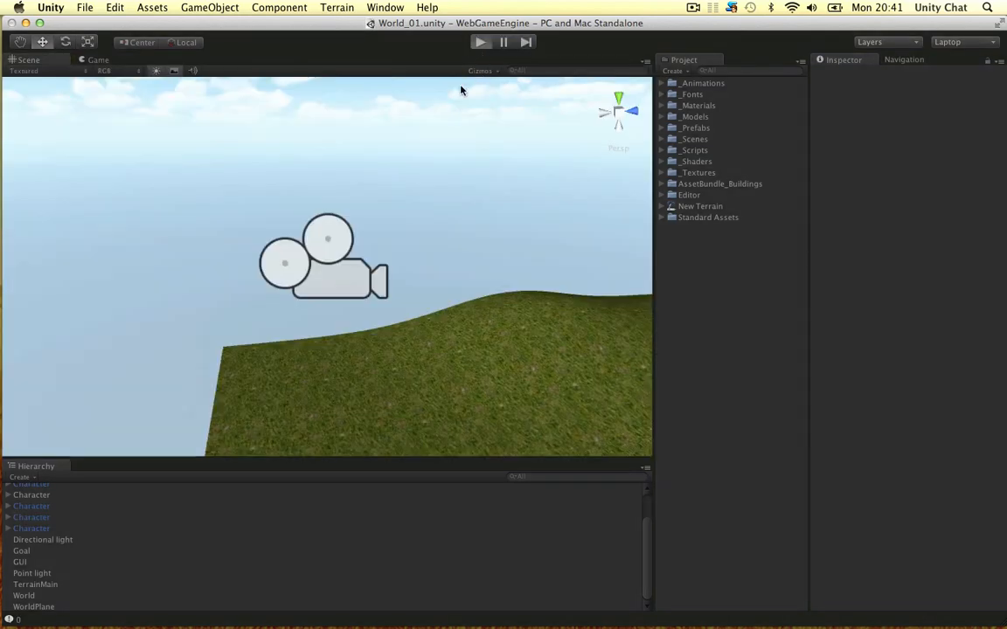
- In Mouse.cs Update(), select the if(!Common.ShiftKeysDown()) DeselectGameobjectsIfSelected() lines after StartedDrag = true
left_click(480, 42)
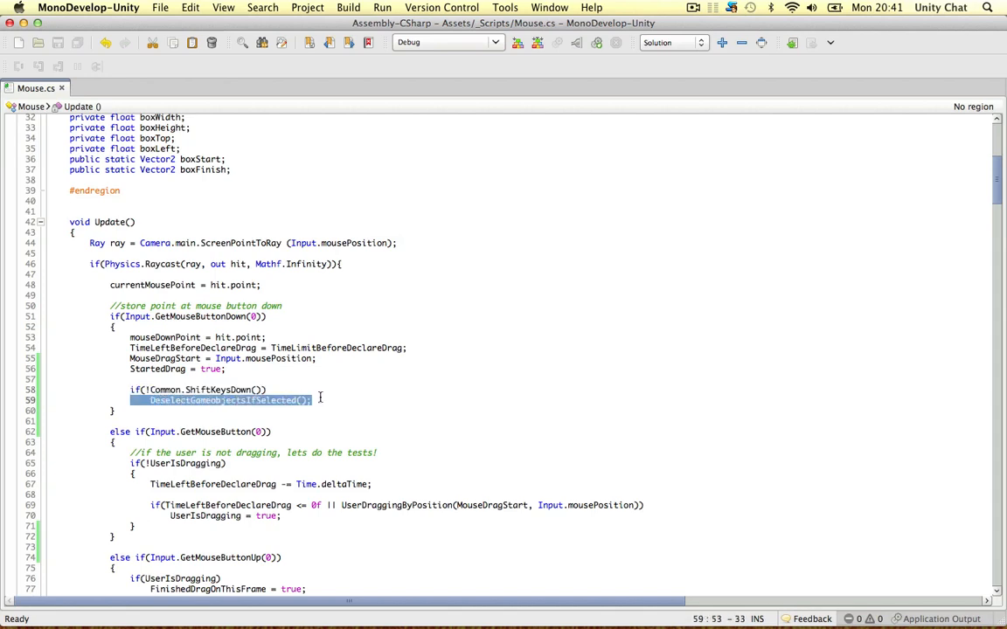
left_click(297, 383)
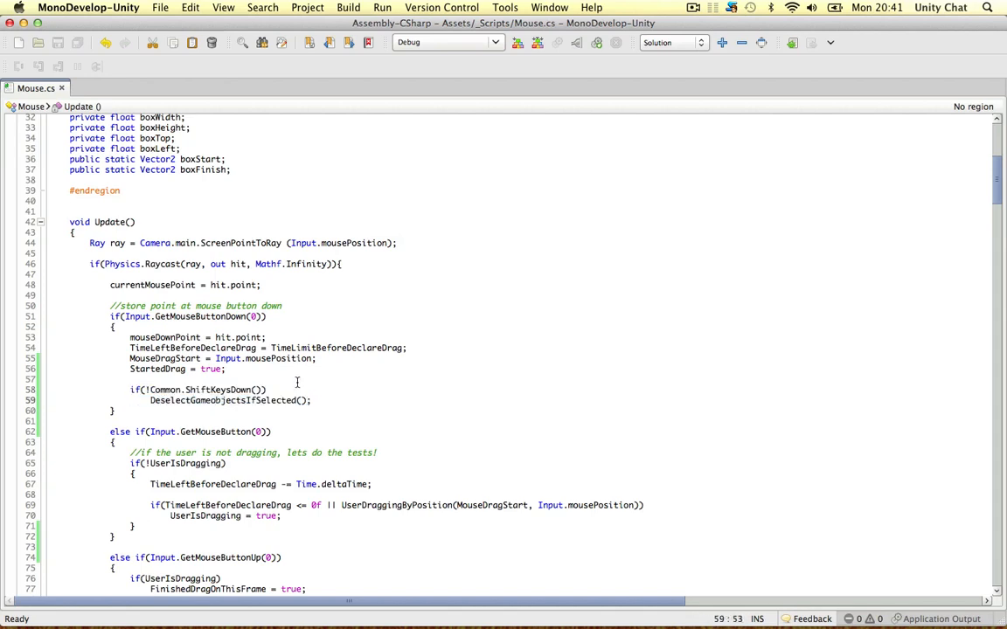
left_click(219, 400)
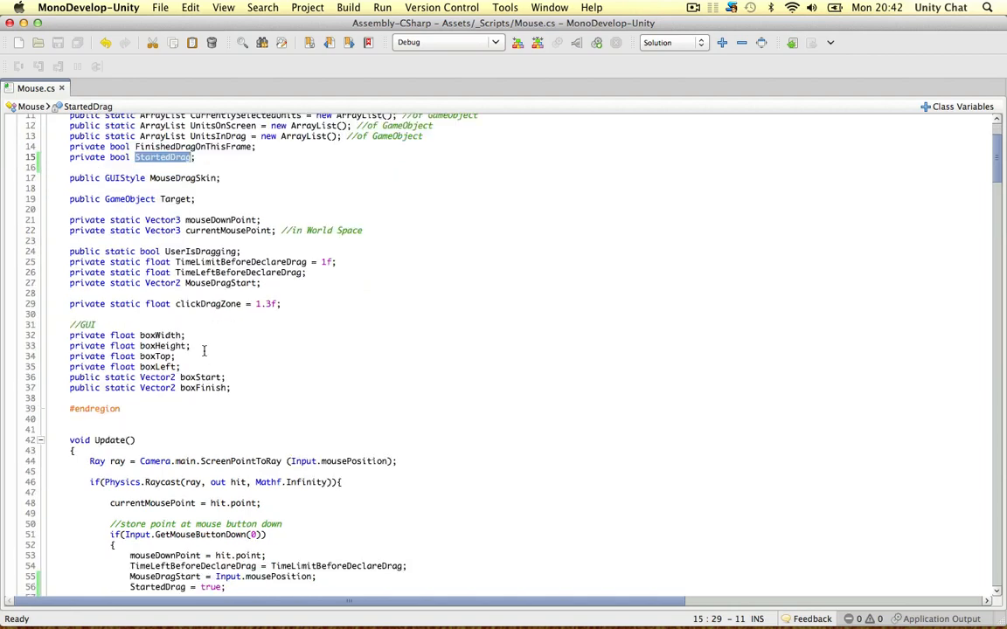
mouse_move(172, 322)
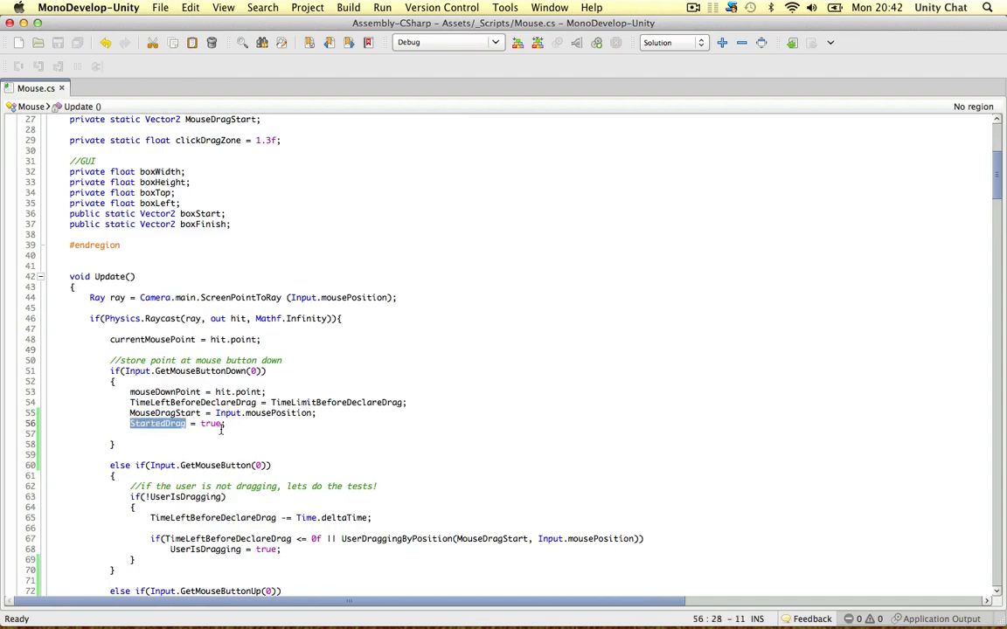
- Review the StartedDrag && UserIsDragging deselect block, then play the game in Unity to test
scroll("down", 3)
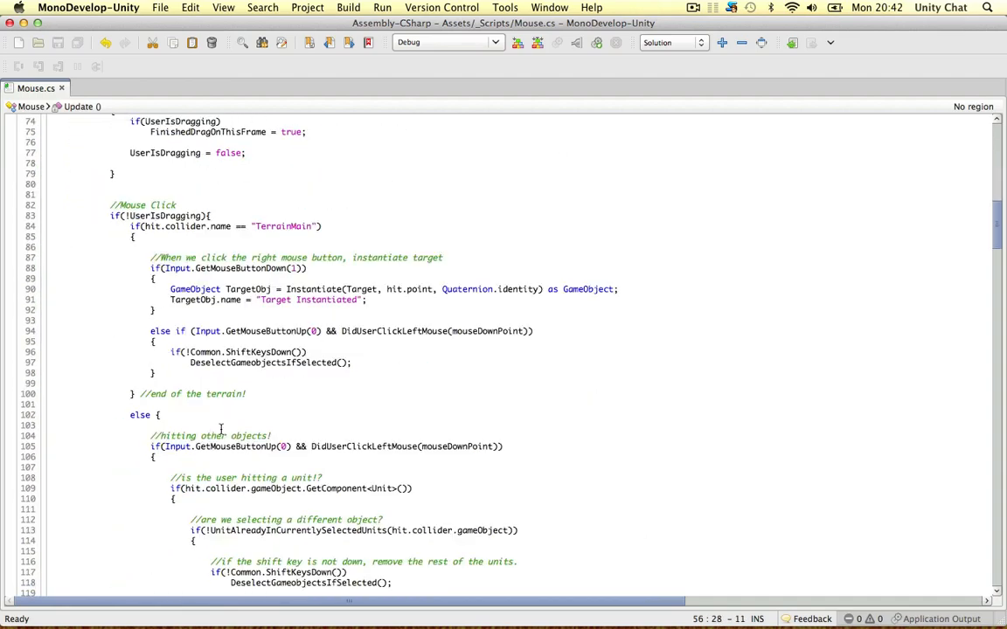
scroll("down", 3)
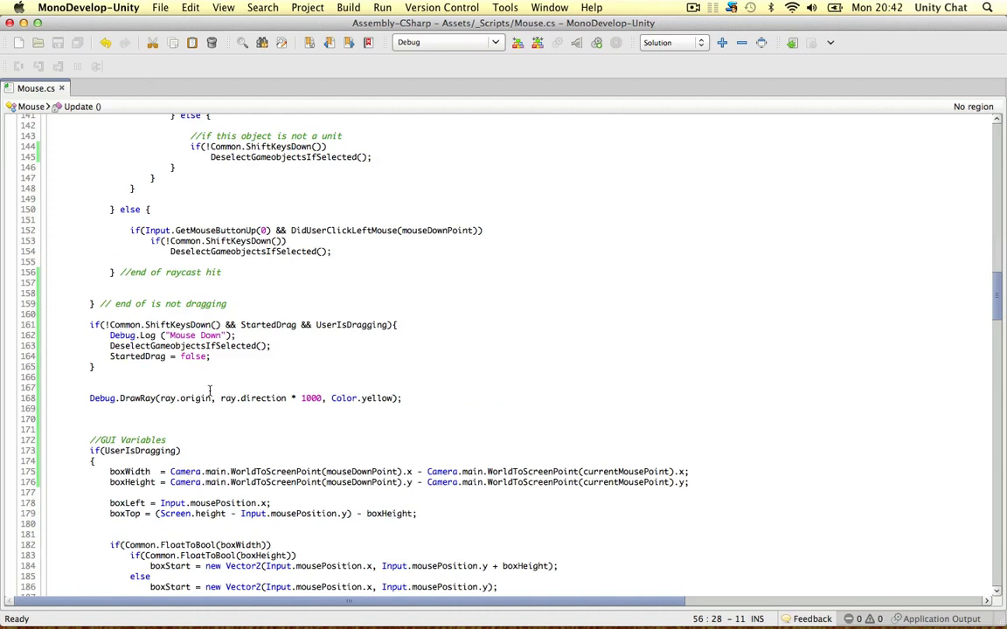
double_click(165, 324)
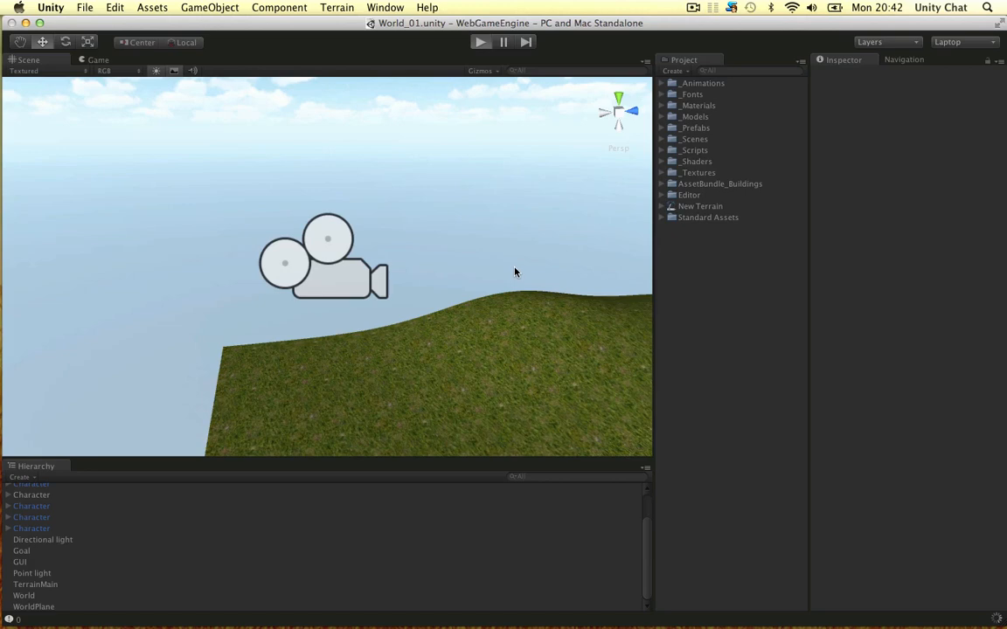
left_click(479, 41)
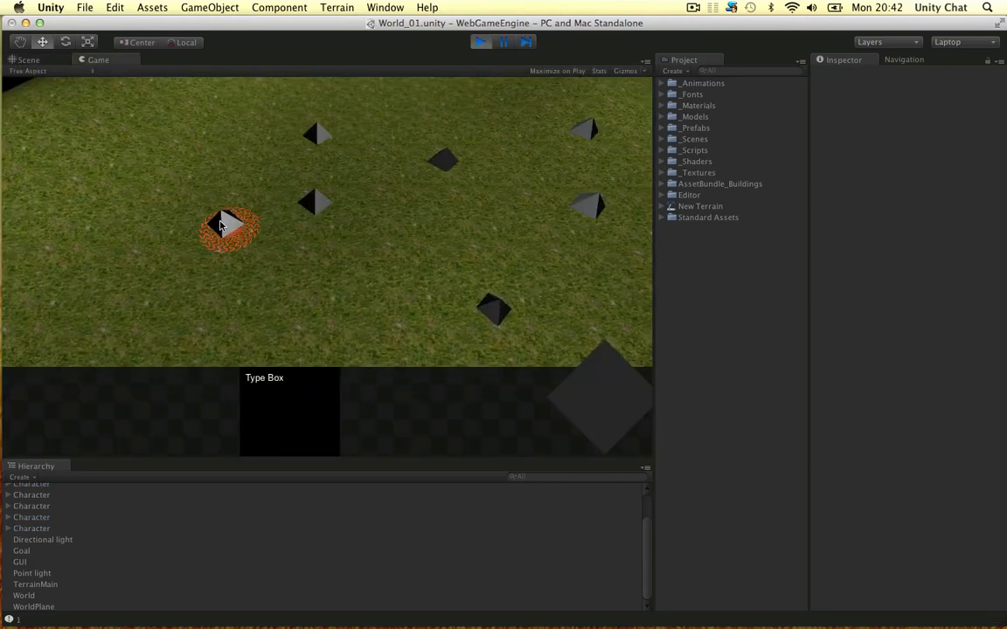